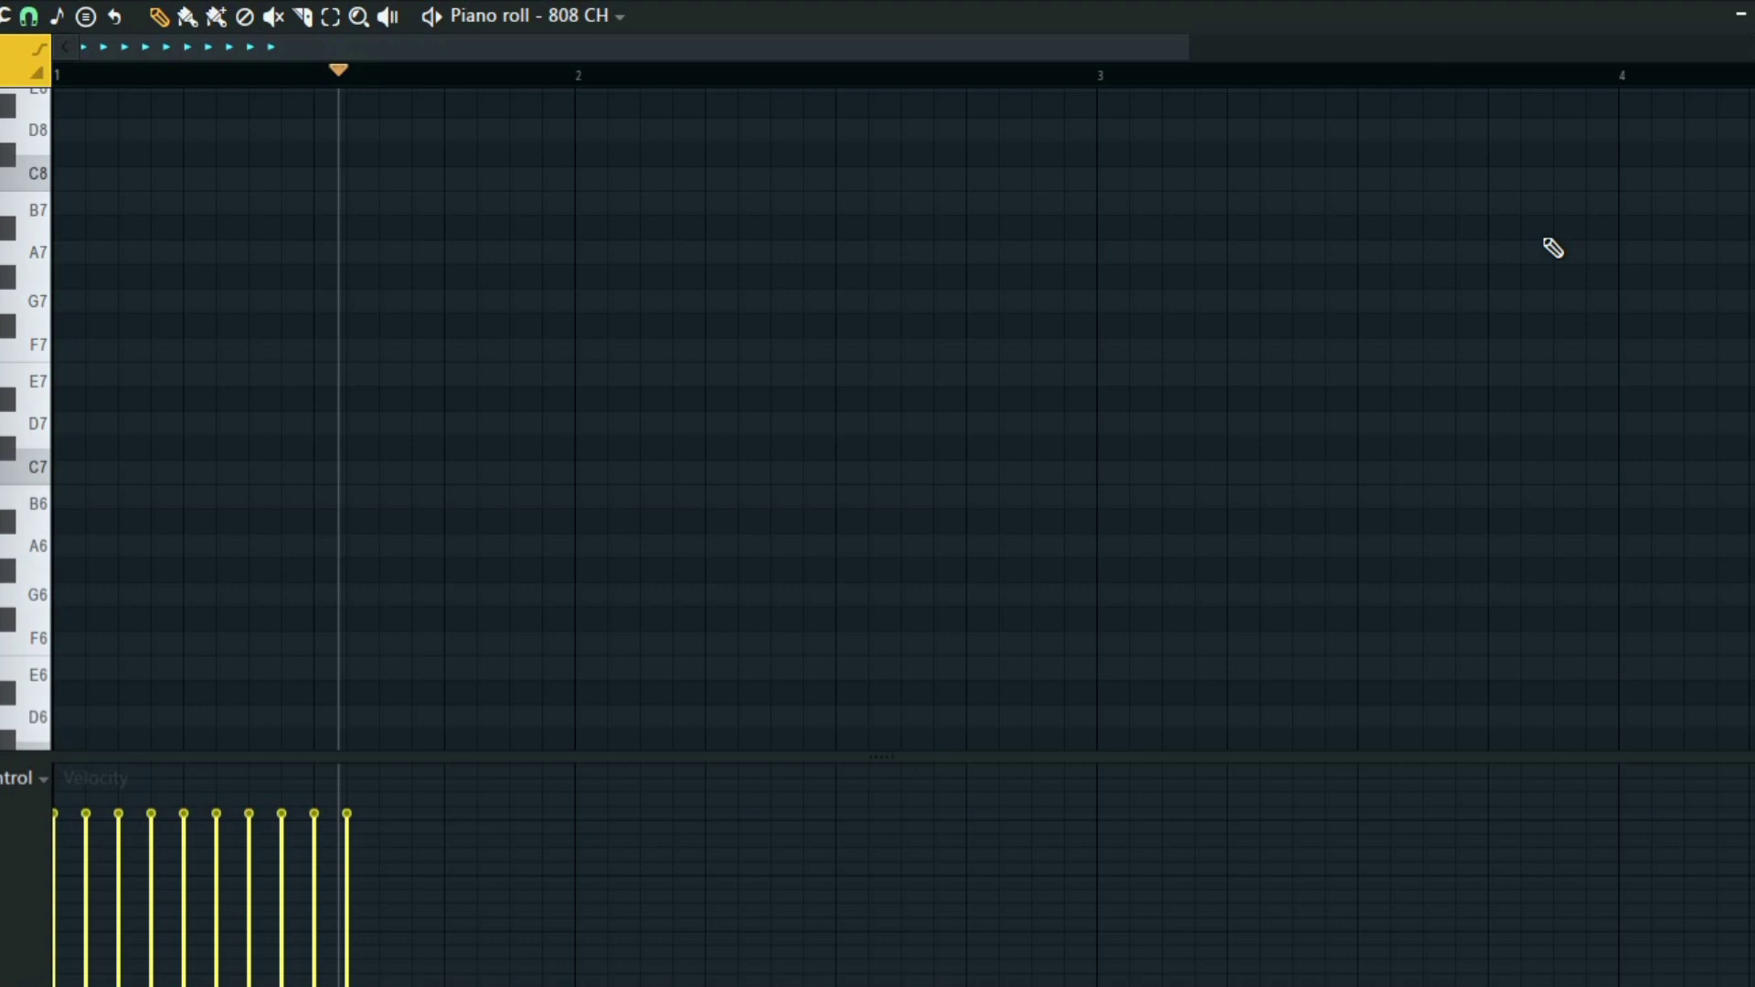
Step: Scroll down through the 808 CH piano roll
scroll("down", 3)
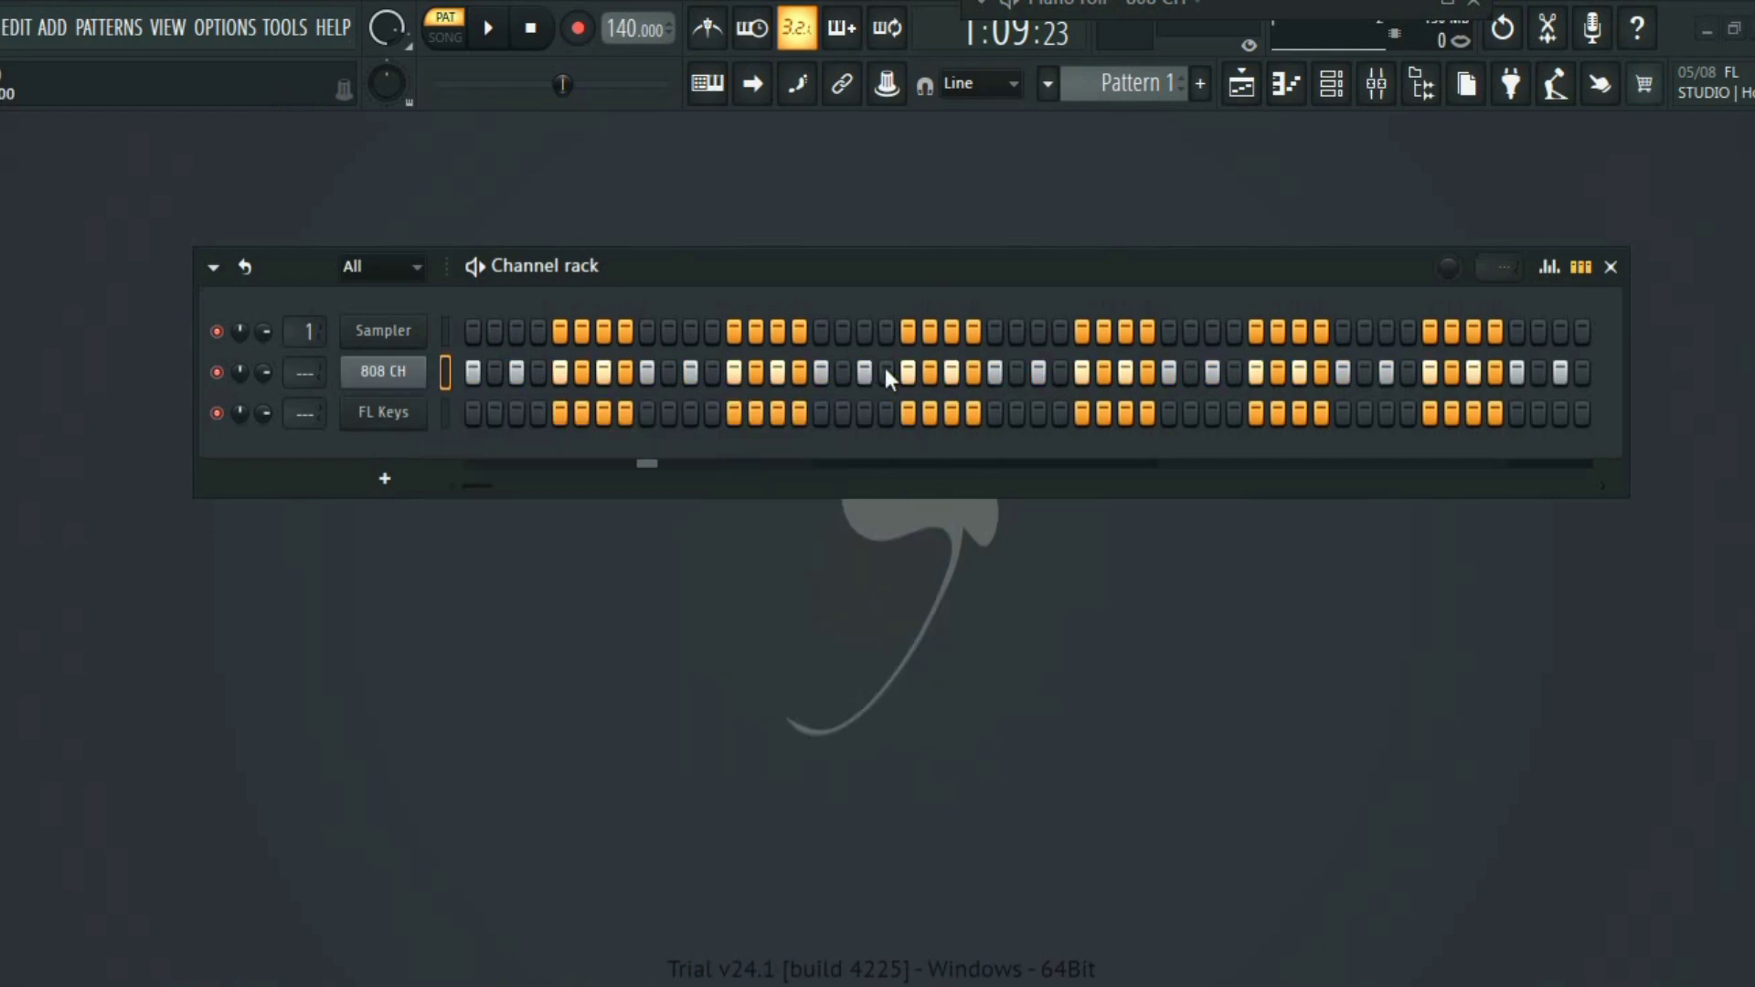
Step: Play the pattern and open the 808 CH channel's notes in the piano roll
left_click(488, 29)
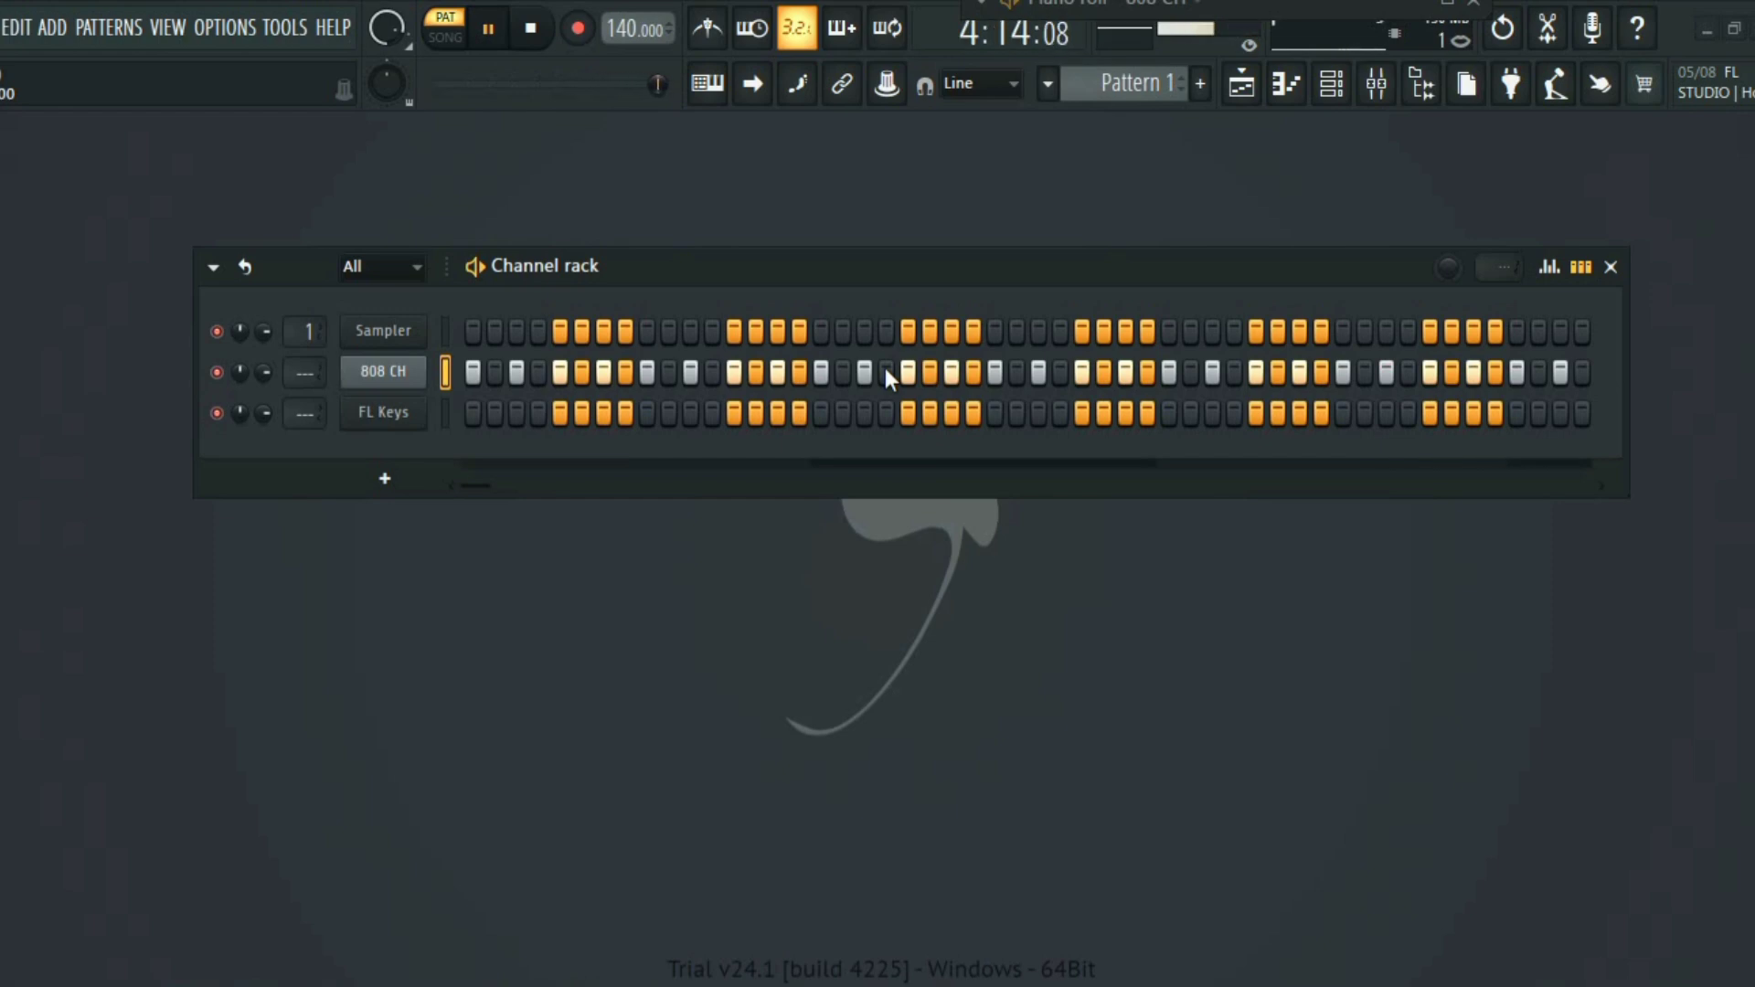
left_click(487, 29)
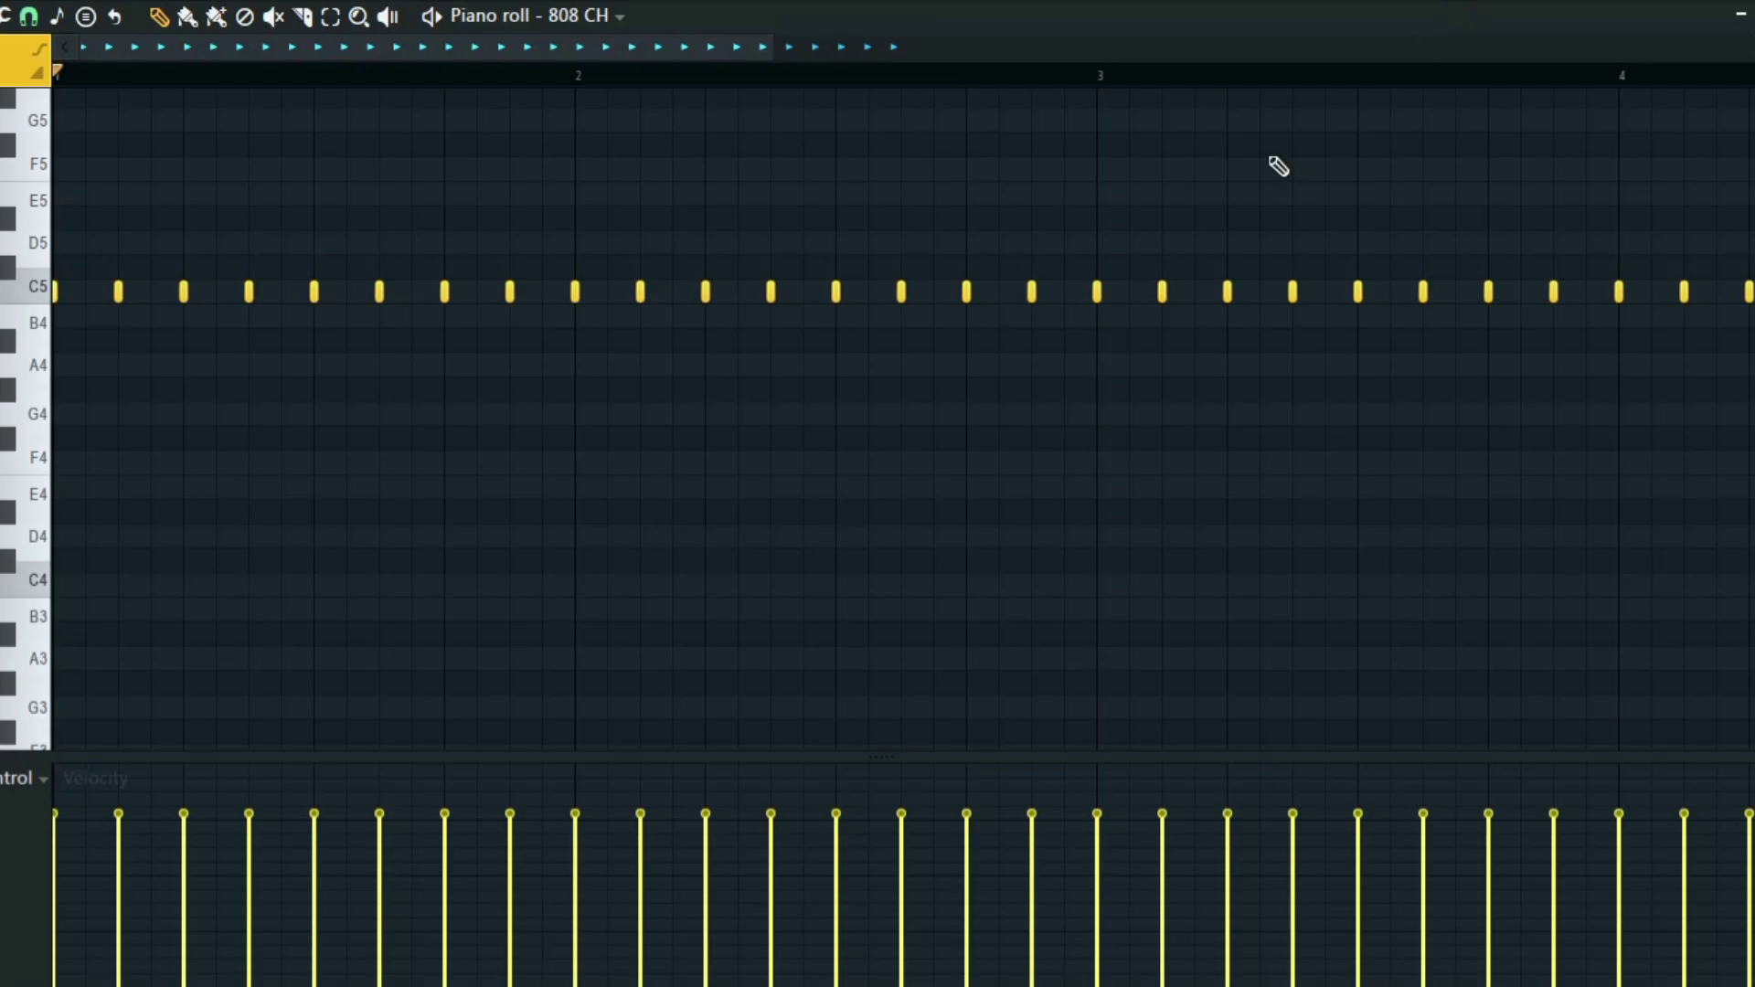
mouse_move(18, 848)
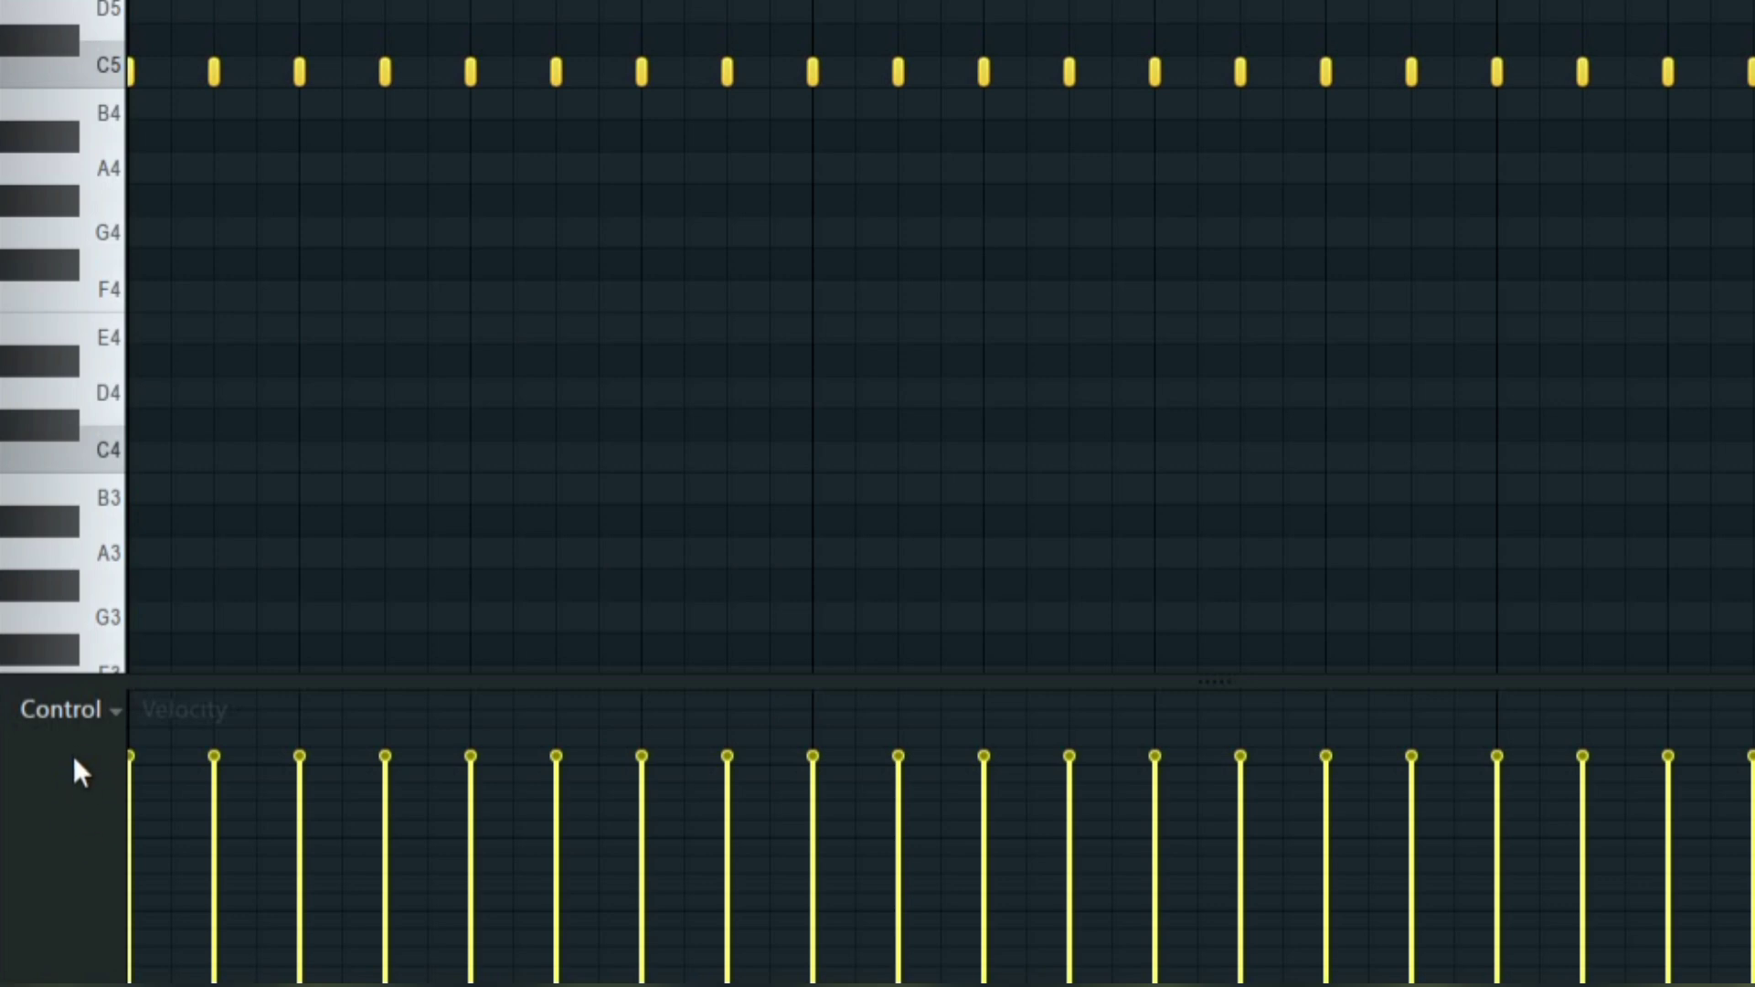
Step: Open the piano roll event editor's Control dropdown of note properties
left_click(110, 709)
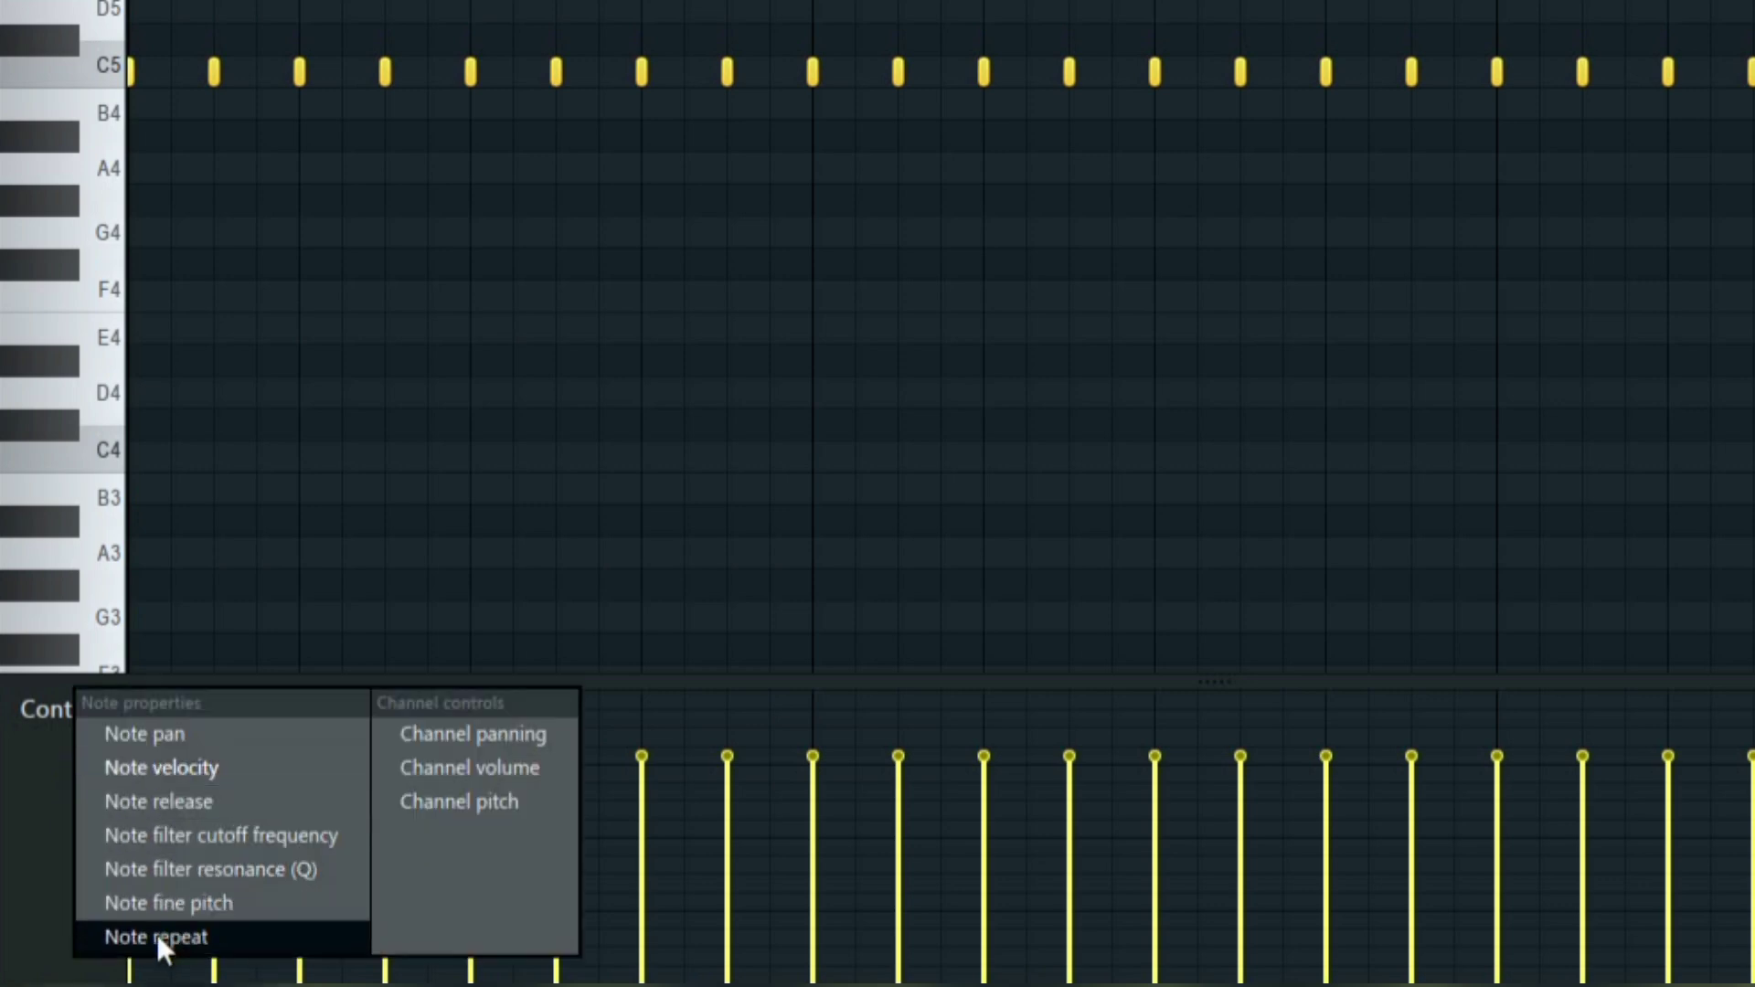
Step: Show Note repeat, raise repeat values on two 808 CH hi-hats, and open FL Keys
left_click(154, 937)
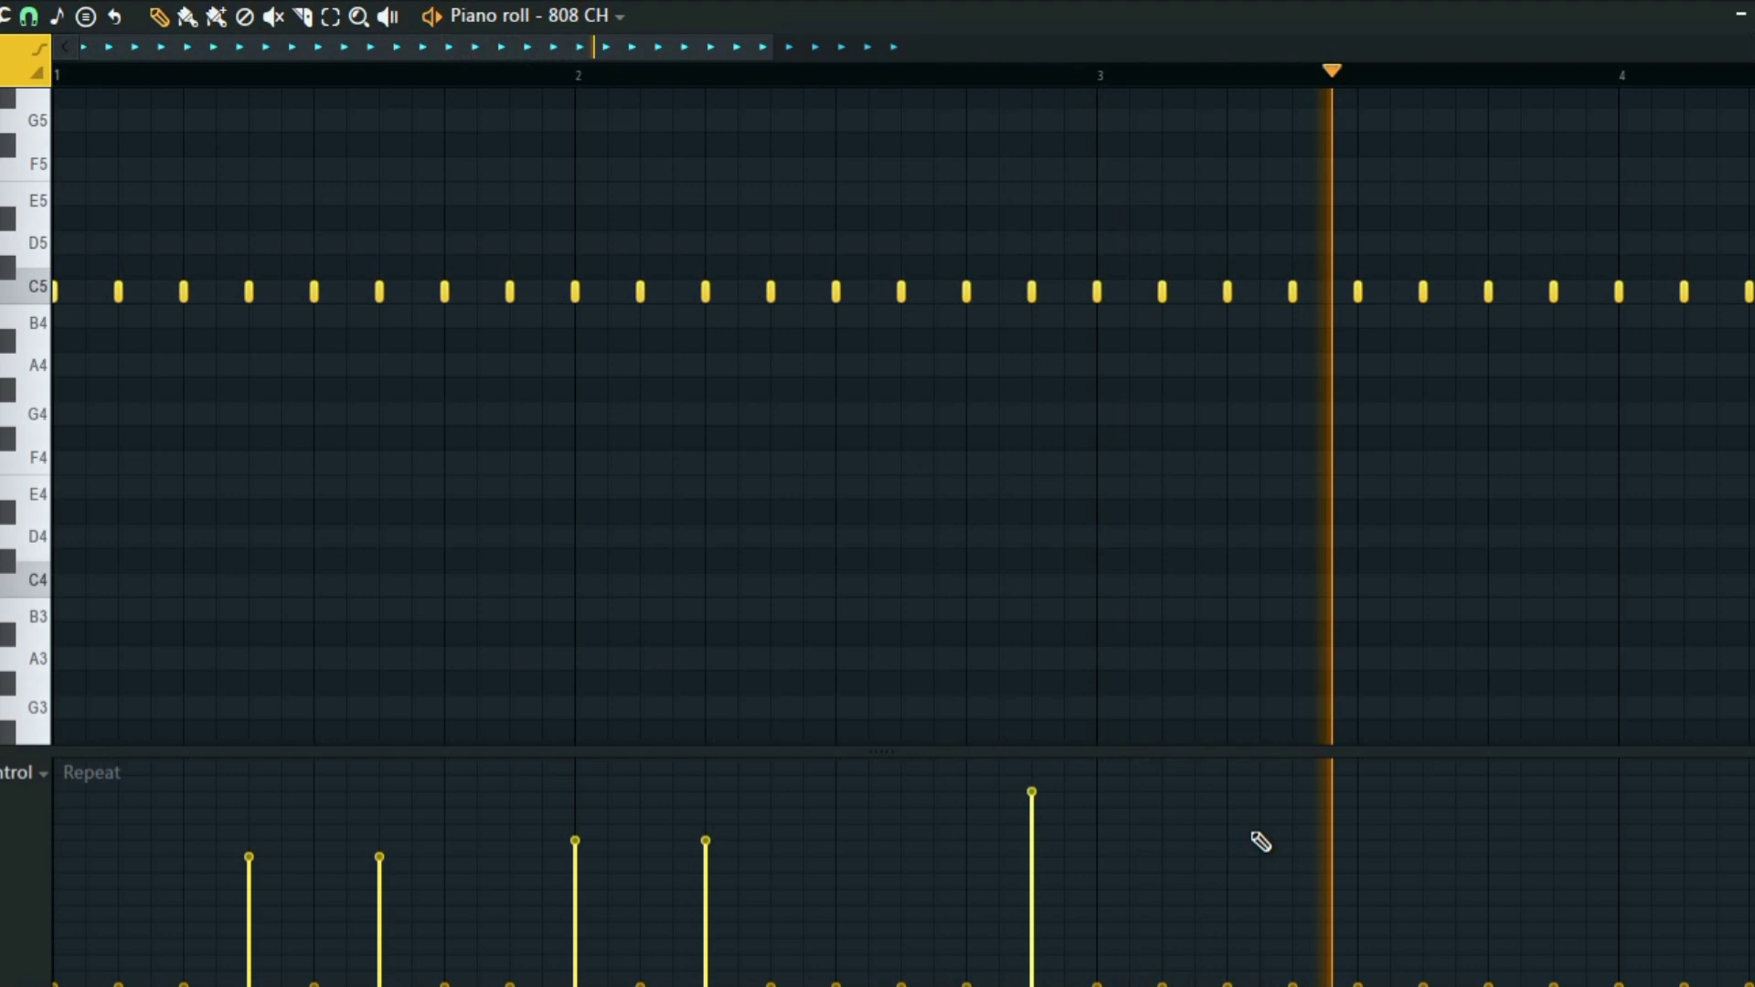
left_click(1357, 795)
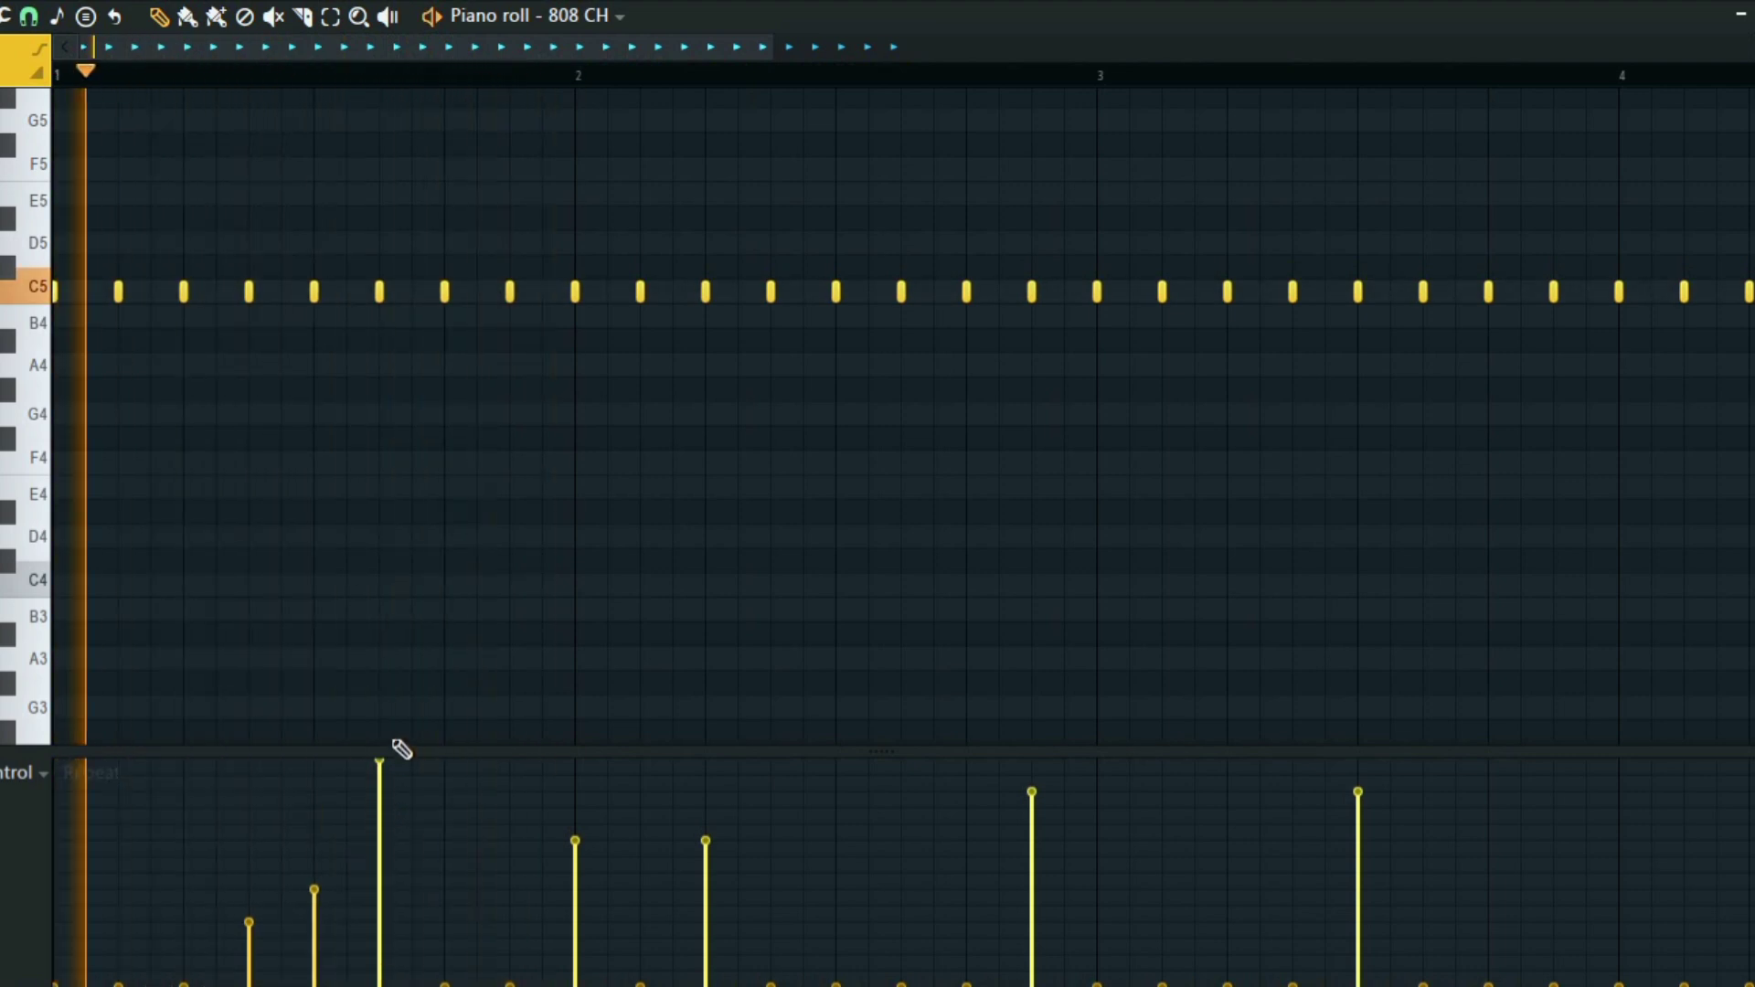
left_click(694, 73)
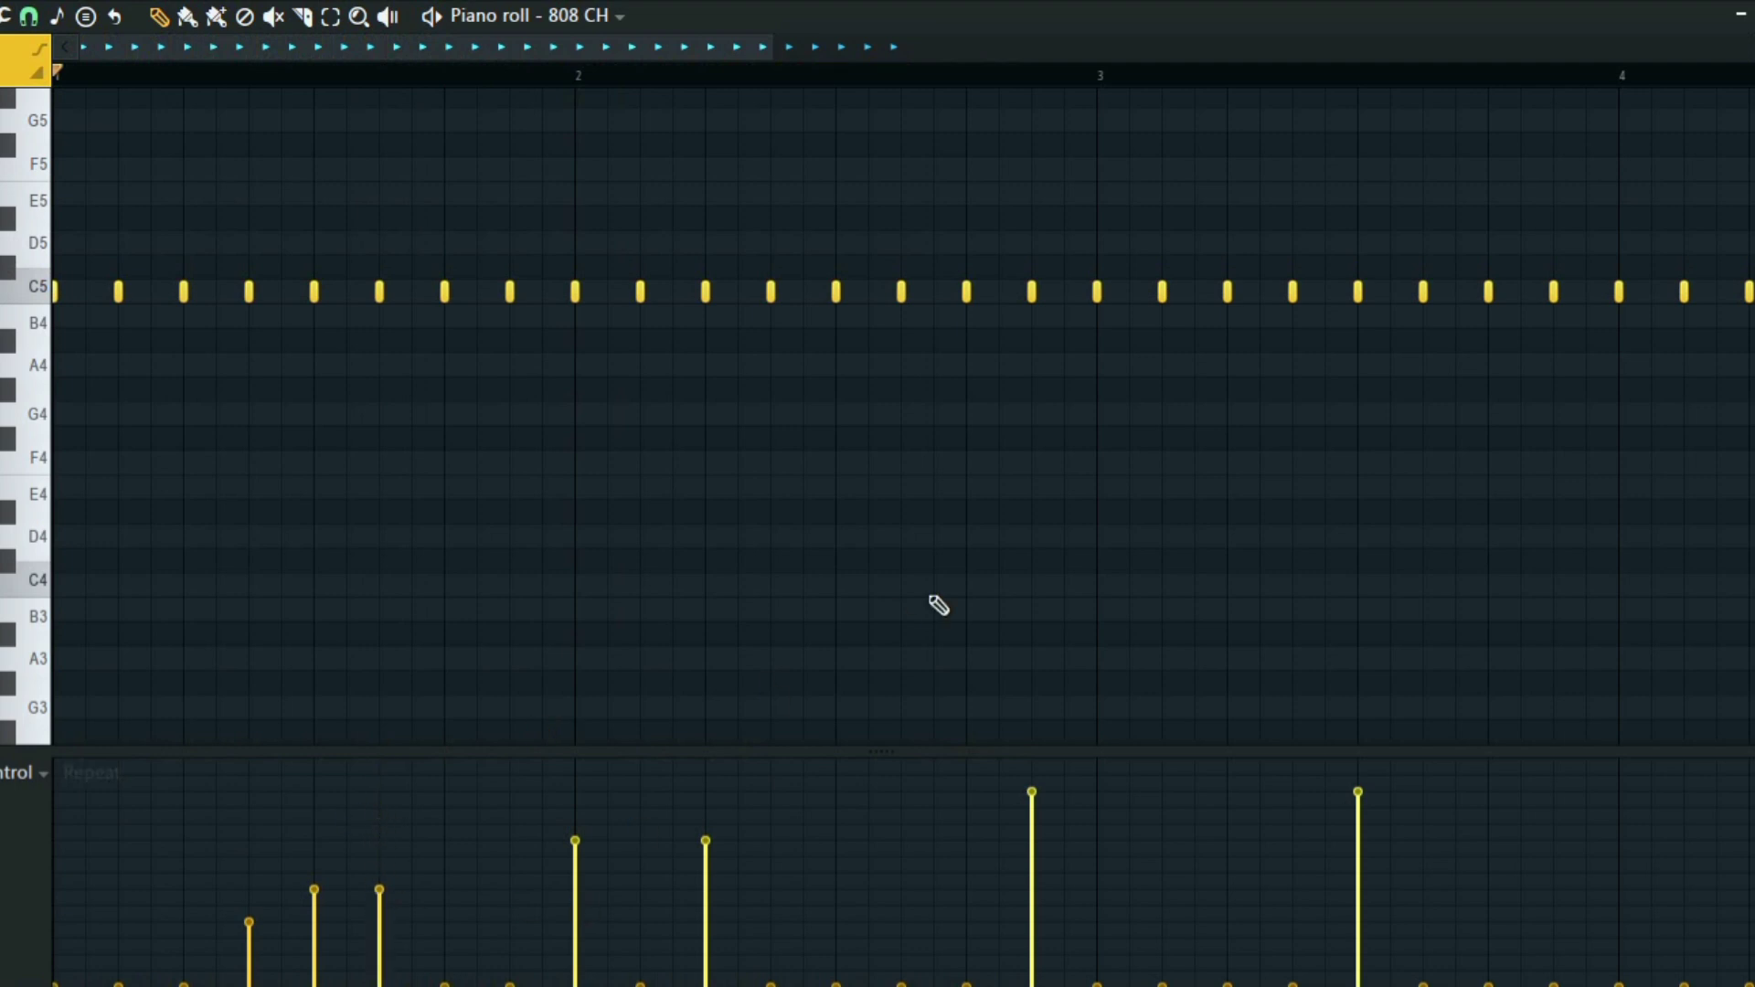
mouse_move(1630, 87)
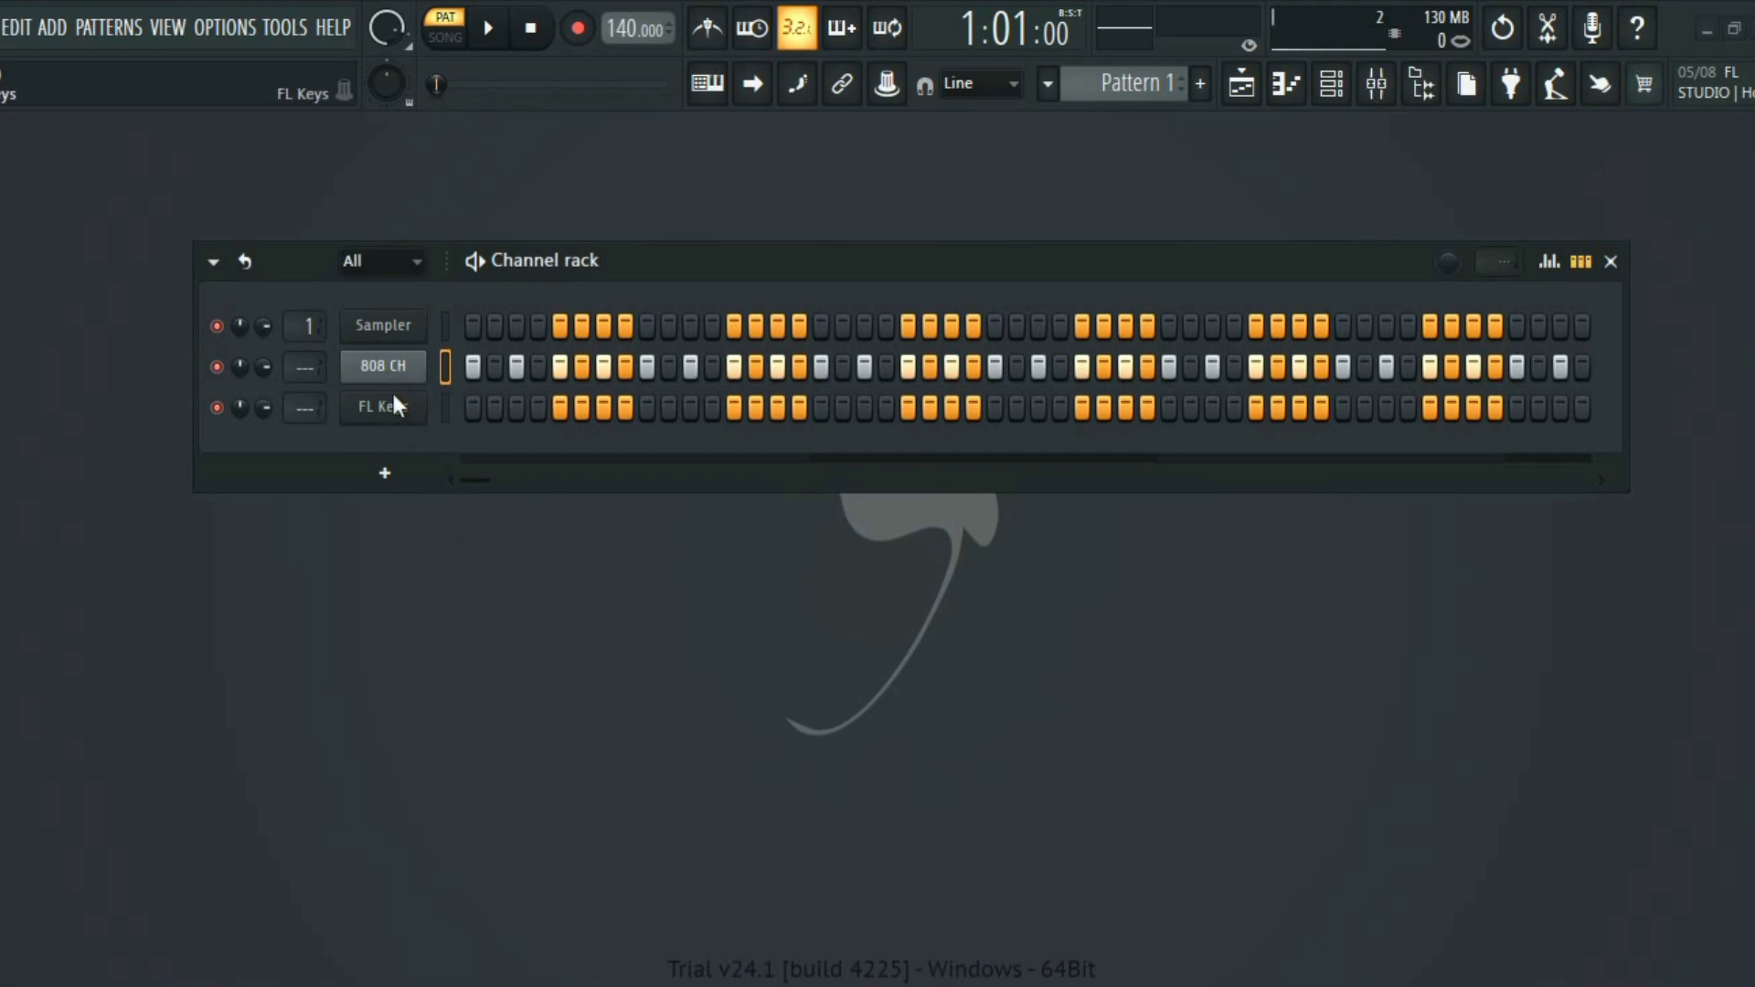
double_click(382, 405)
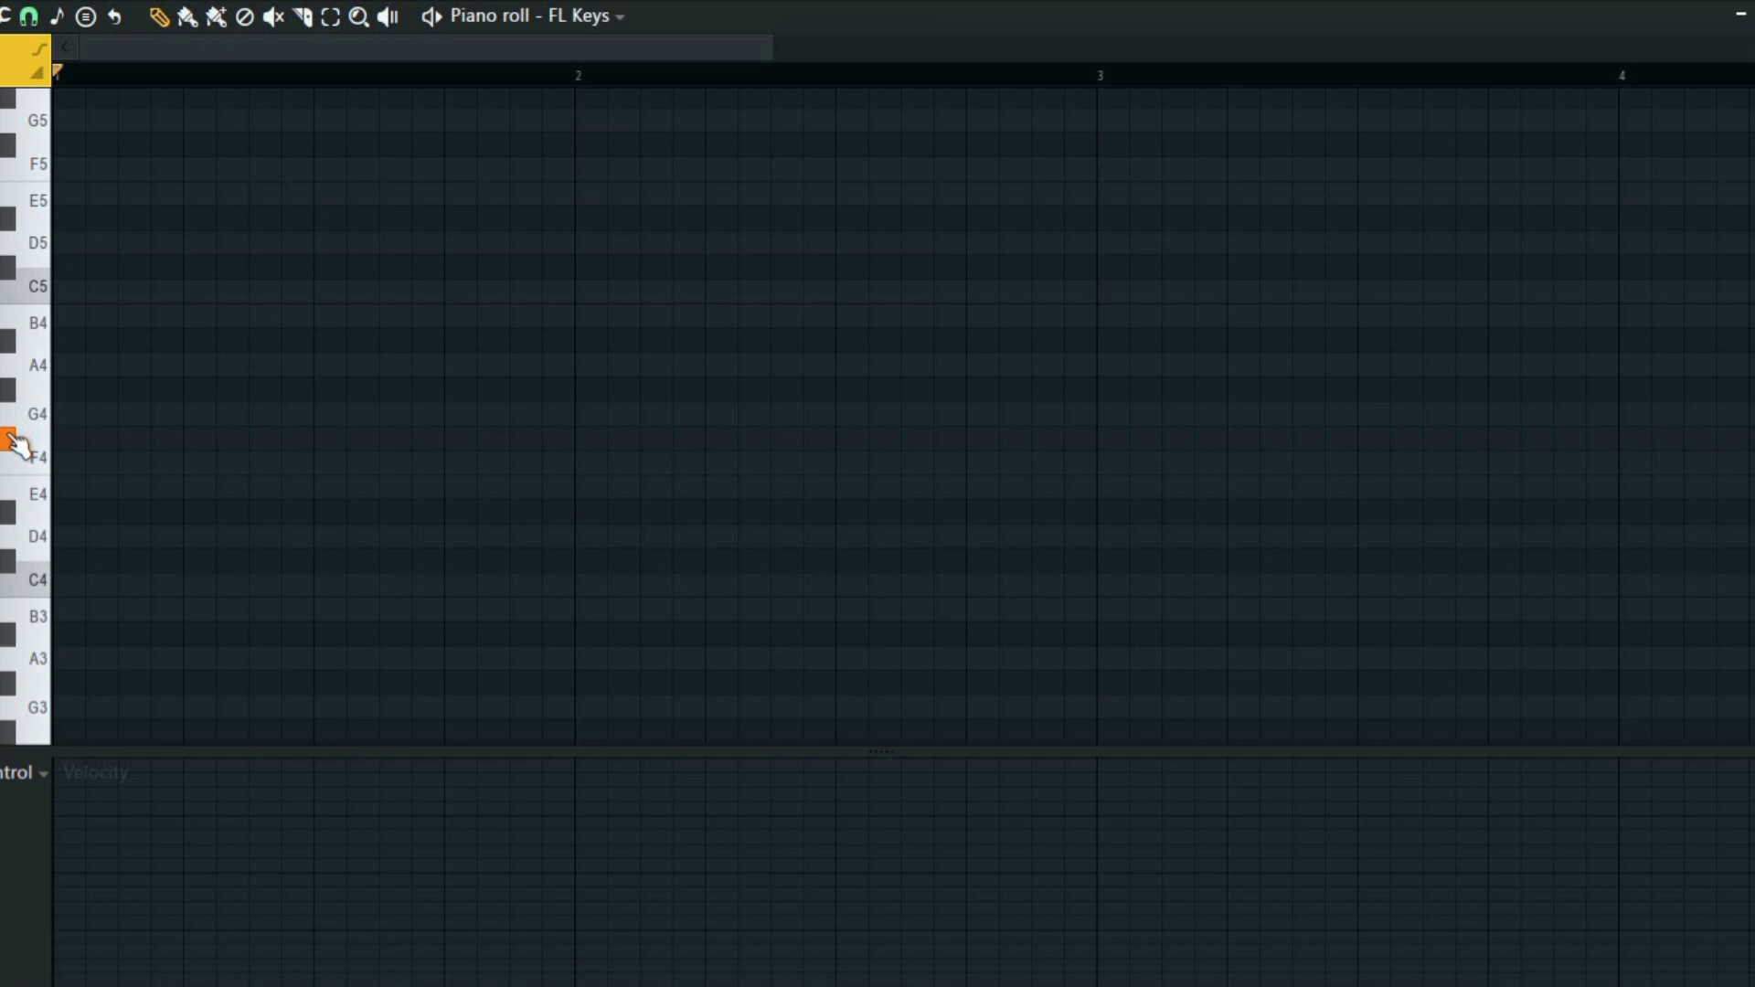
Step: Draw an F#4 note from beat 1 to bar 2 and show its Note repeat lane
left_click(79, 438)
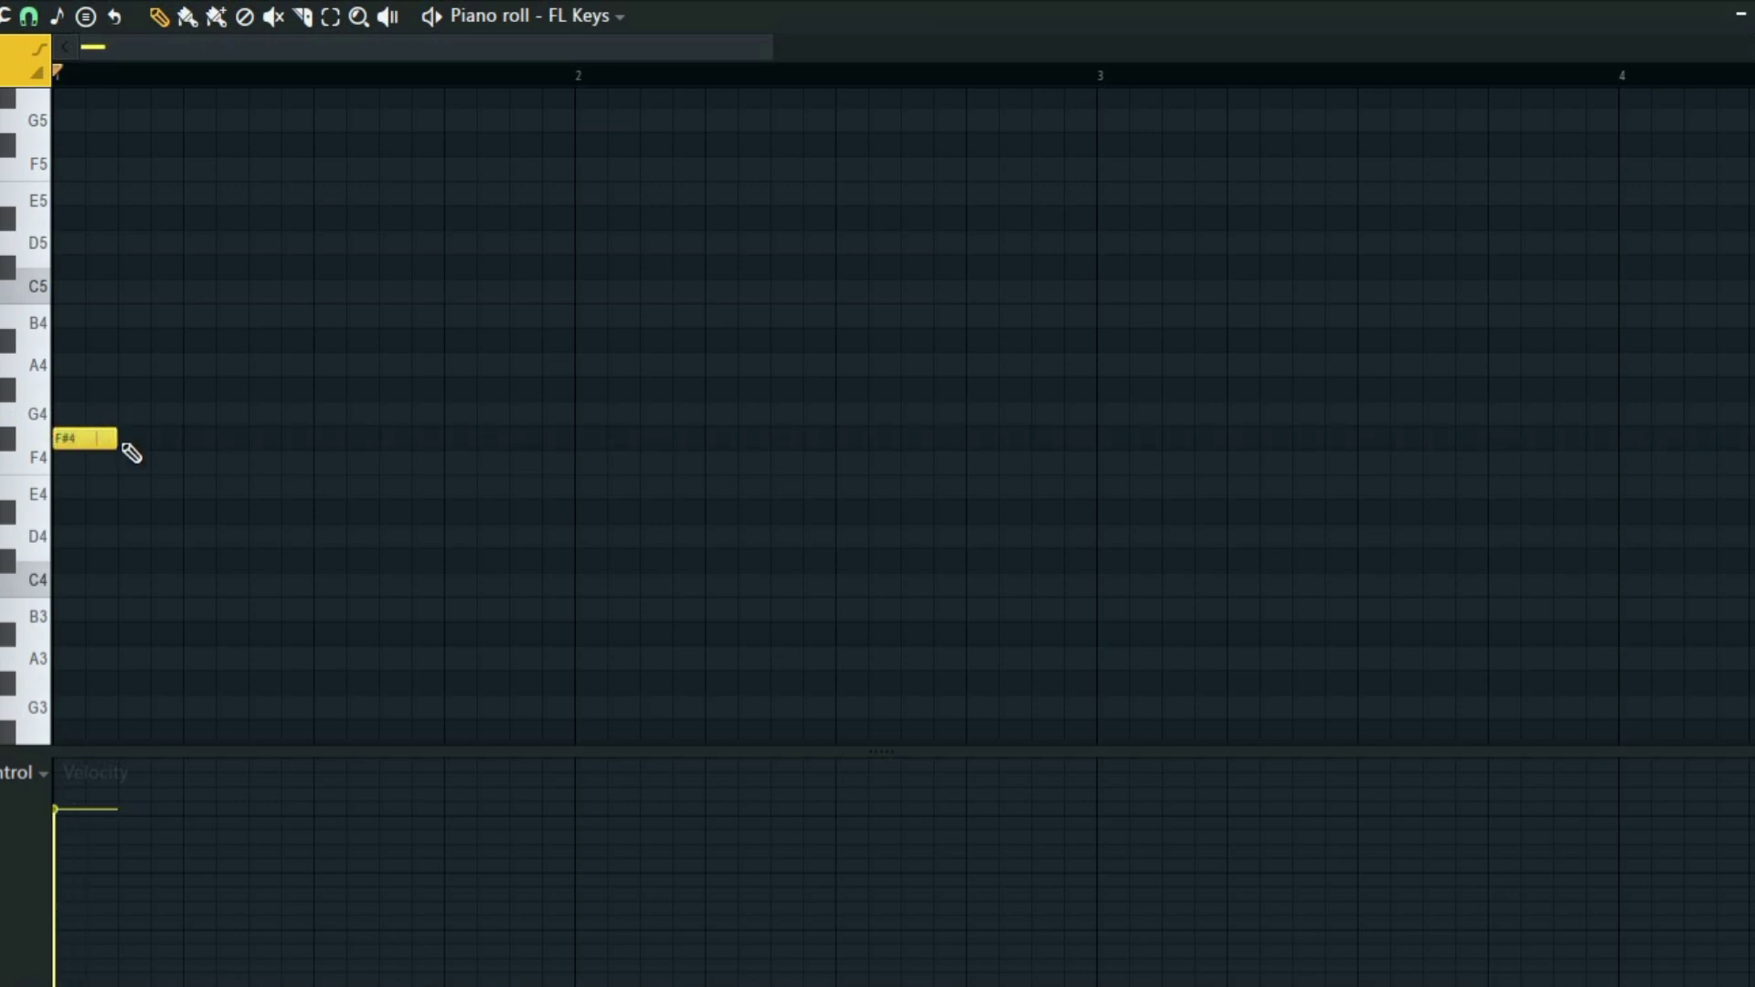
left_click_drag(111, 437, 576, 438)
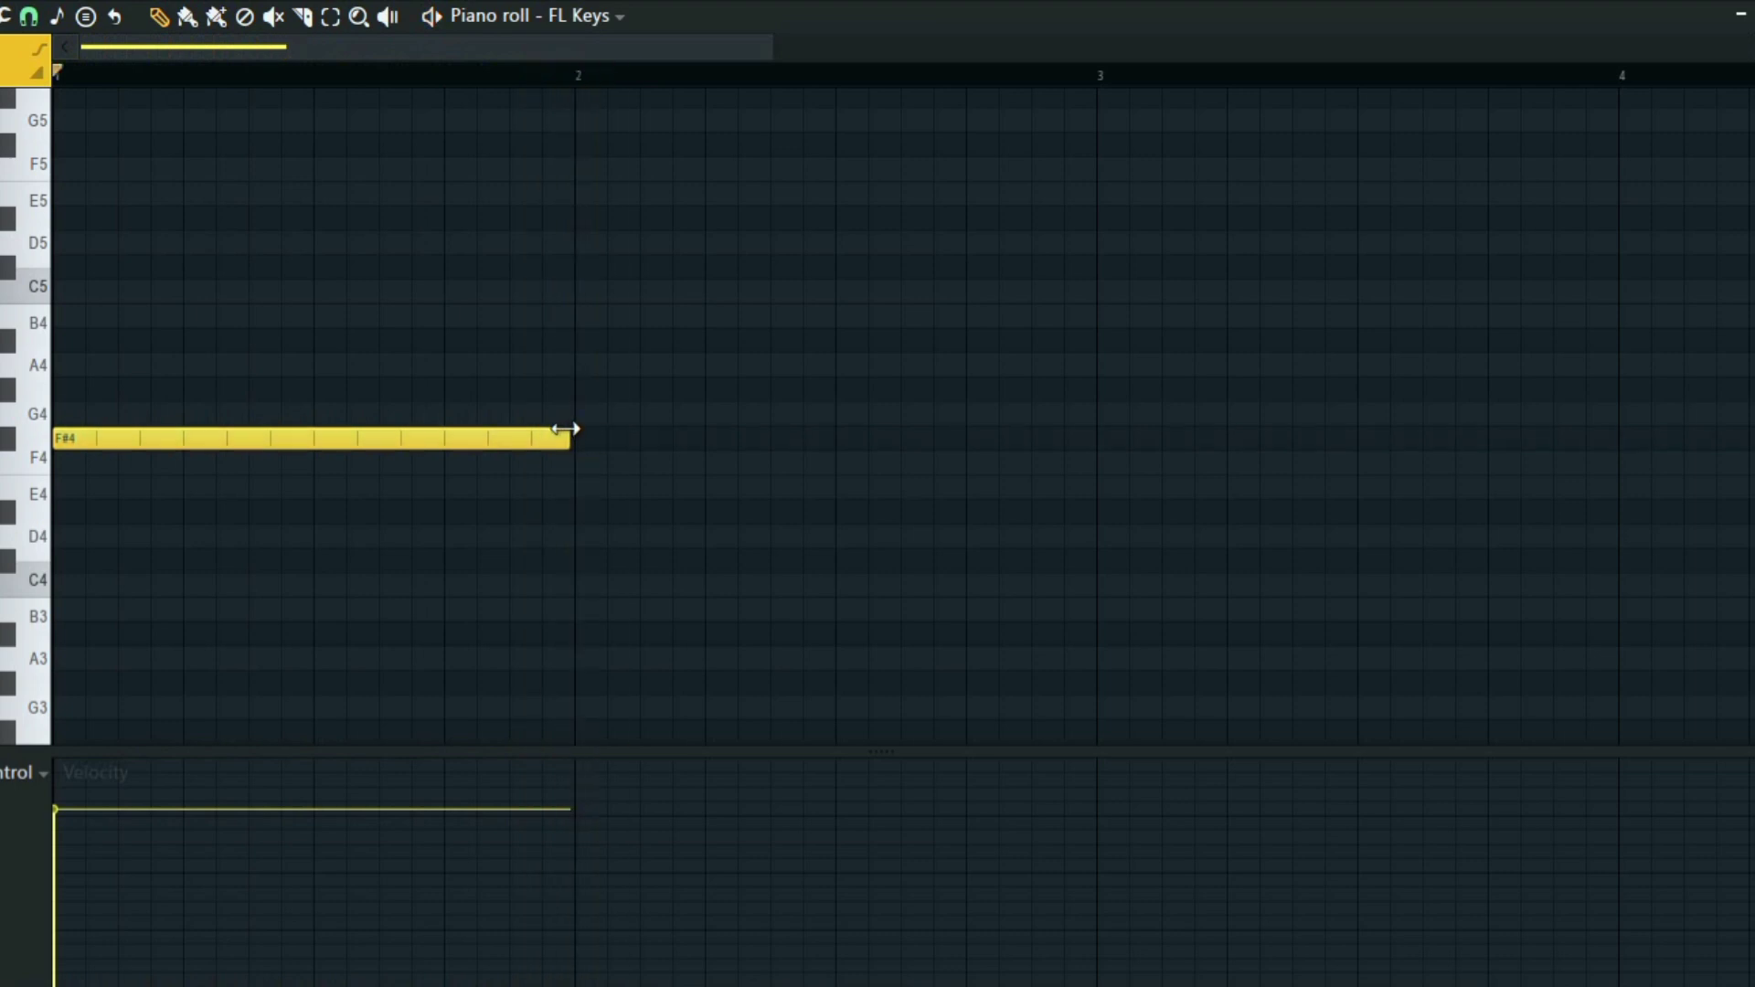
right_click(16, 772)
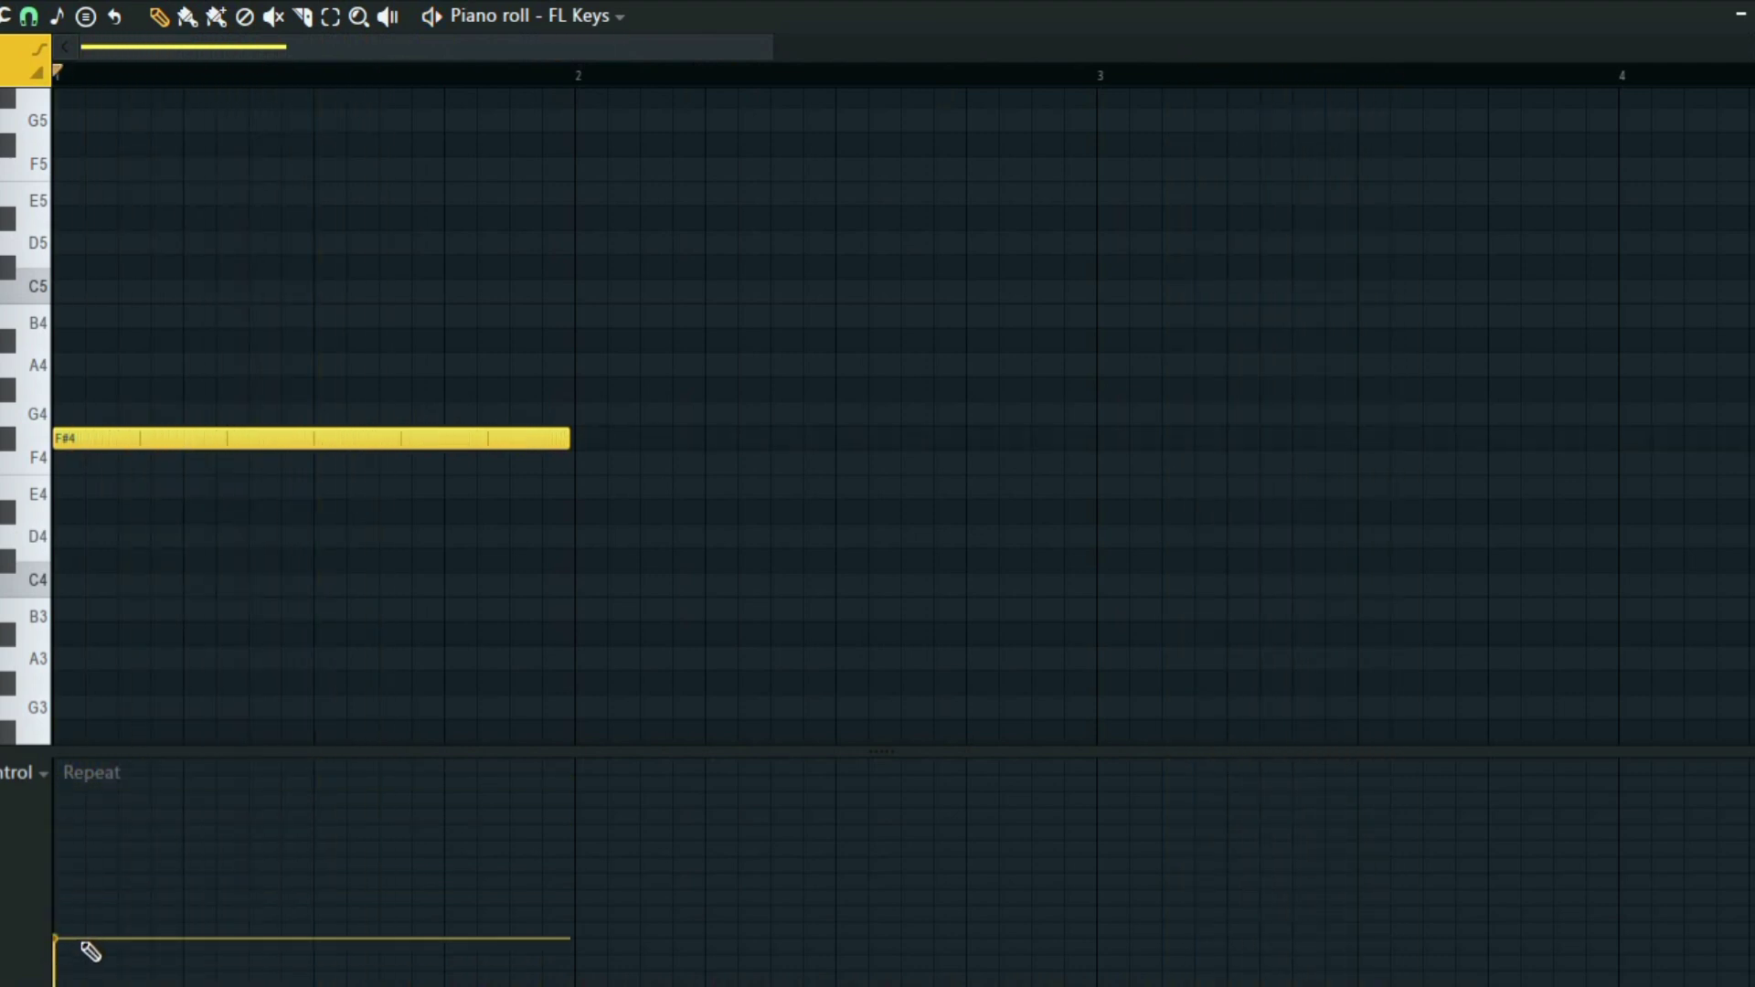
Step: Set the F#4 note's repeat value, then mute the FL Keys channel
left_click(324, 73)
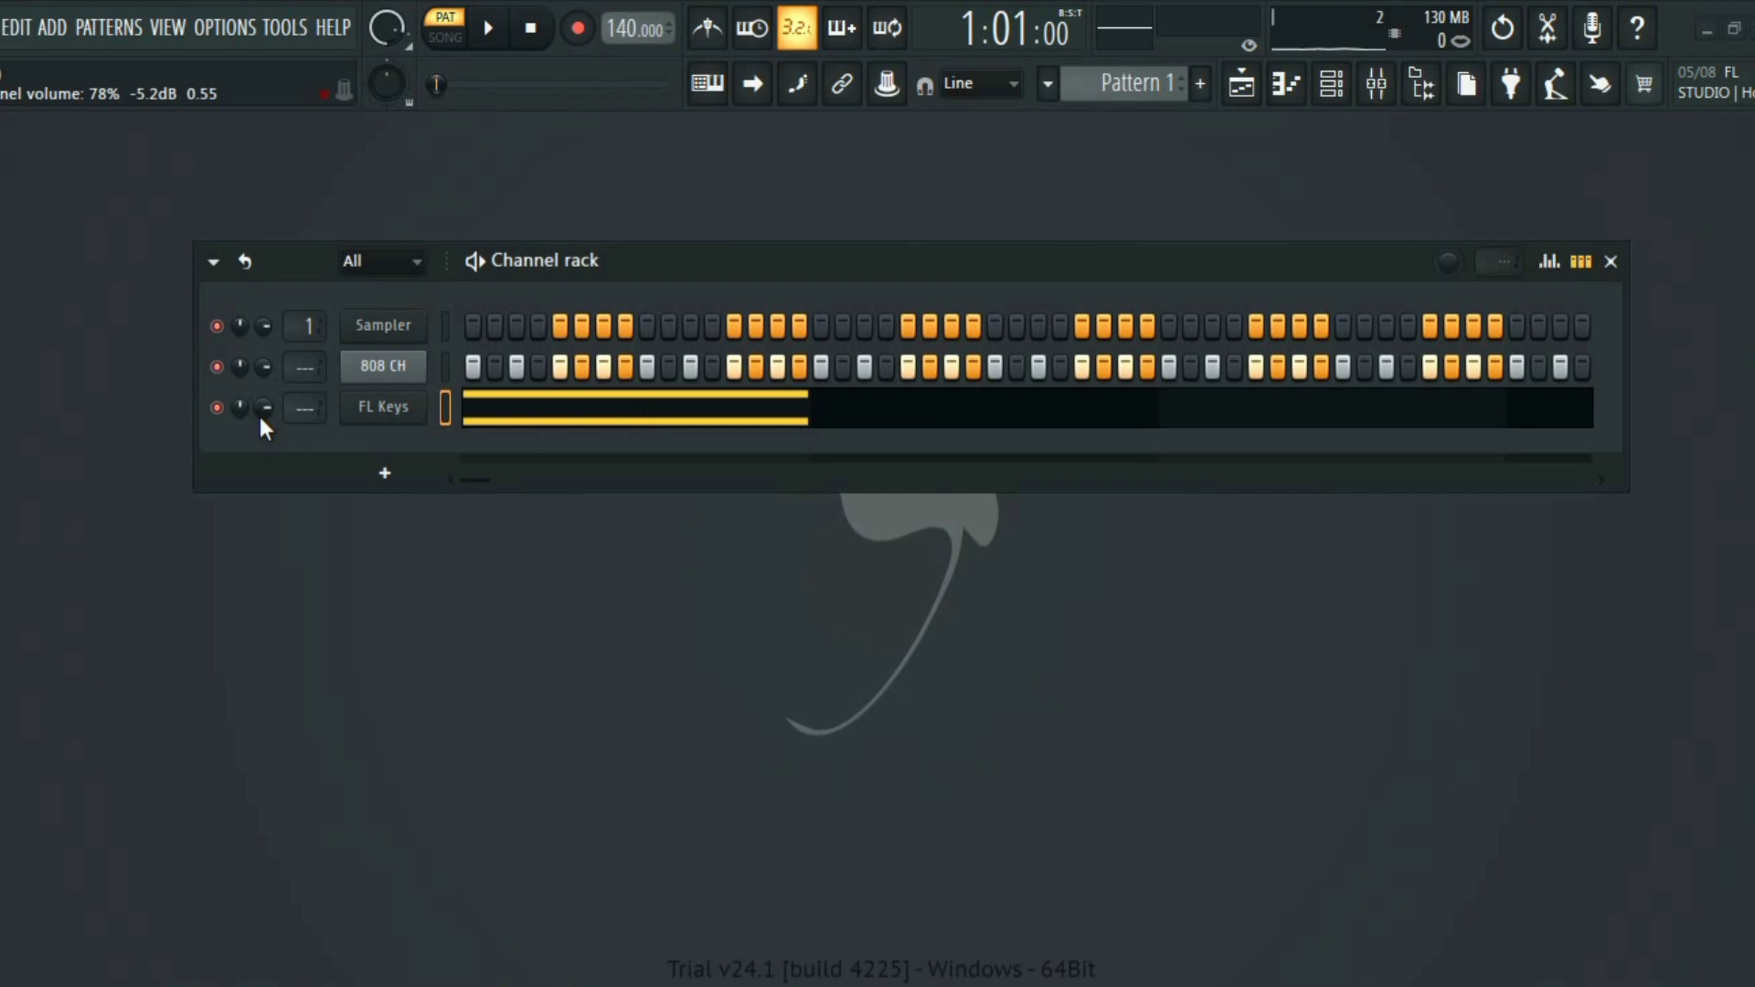
left_click(215, 407)
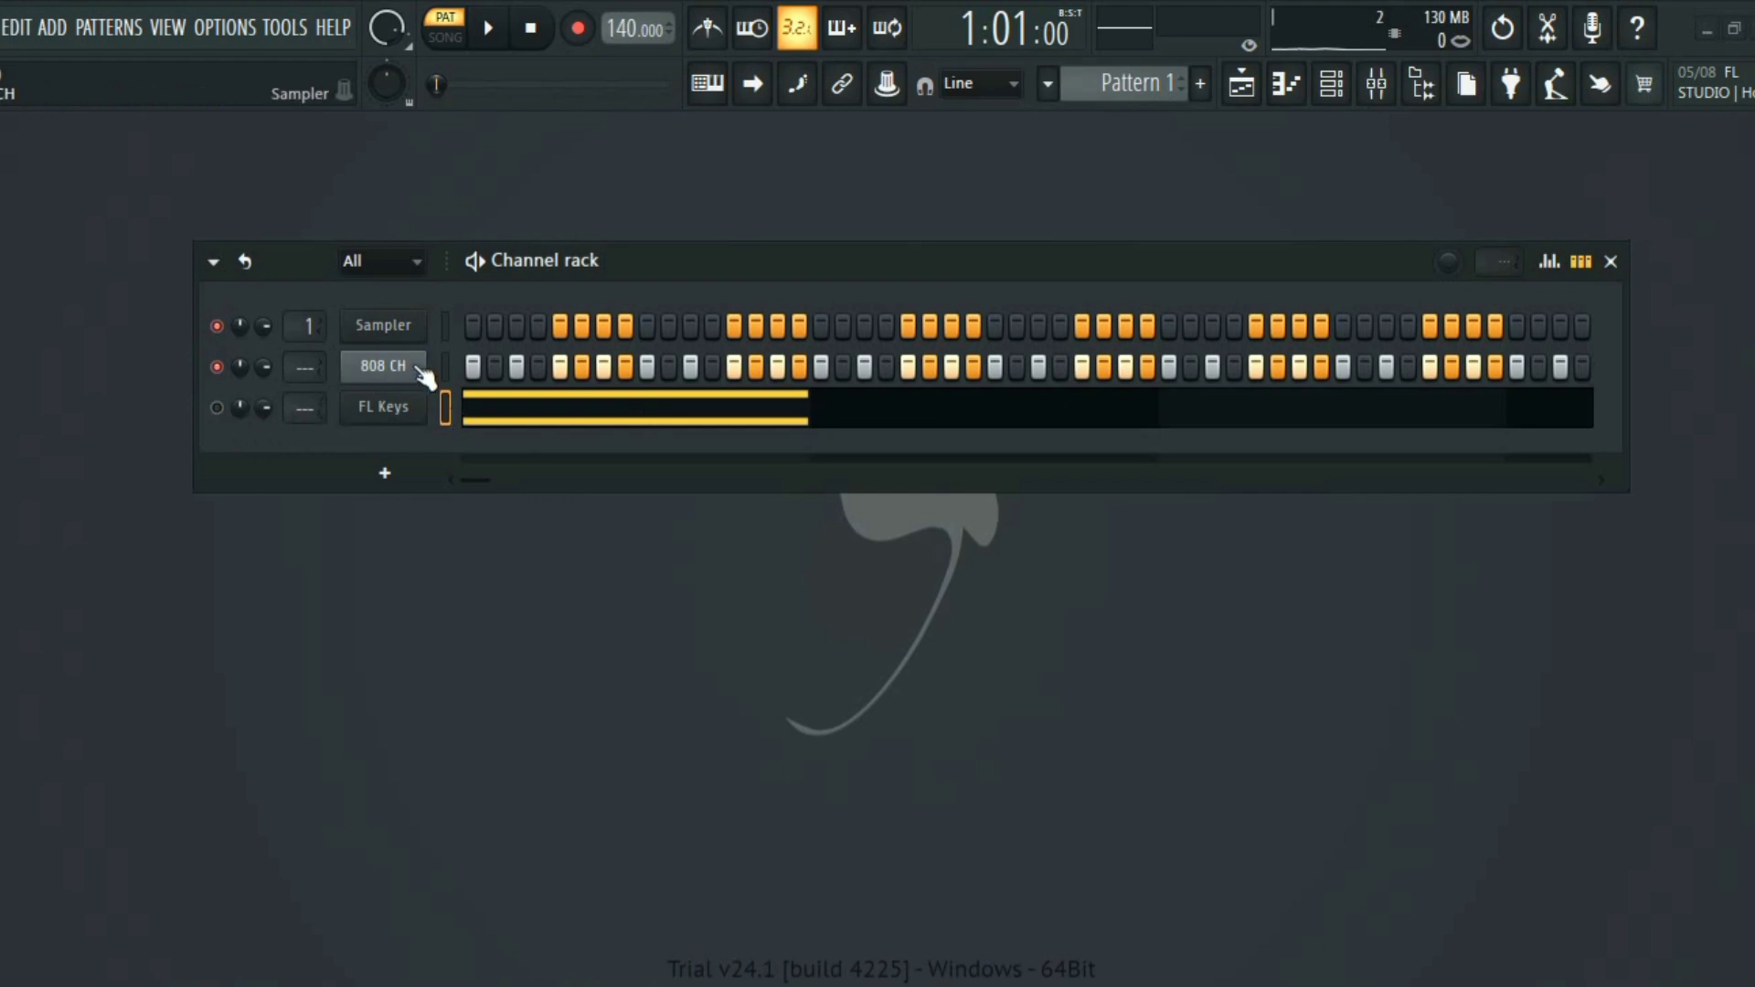